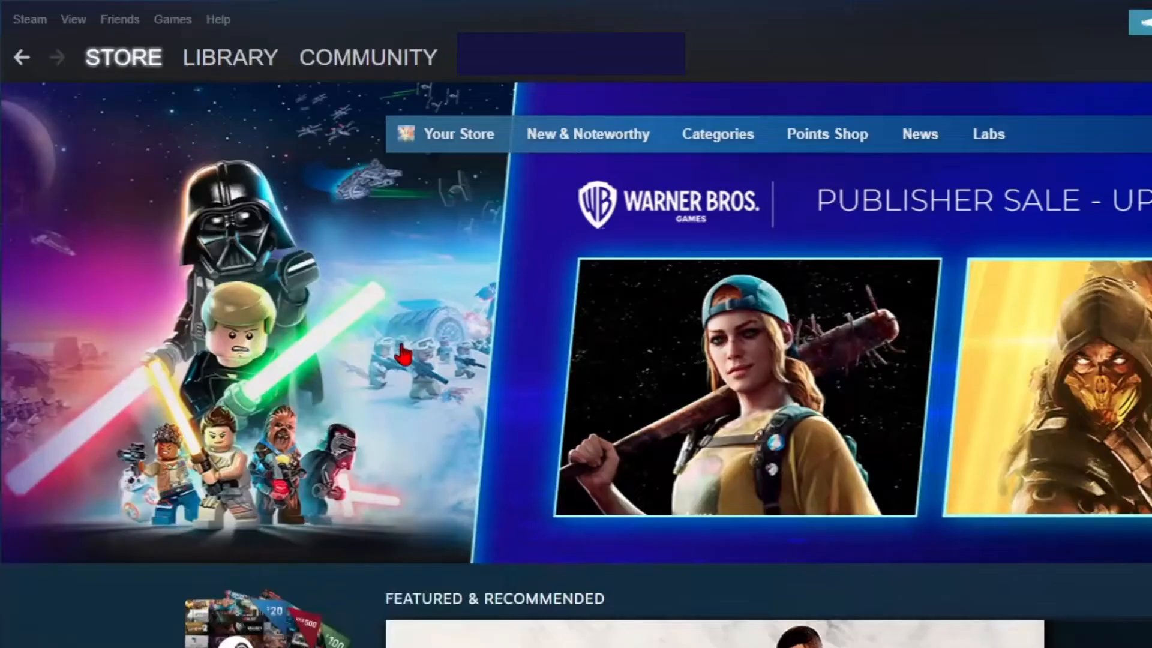
Step: Go to the Remote Play page of Steam Settings, where Remote Play is enabled
left_click(31, 19)
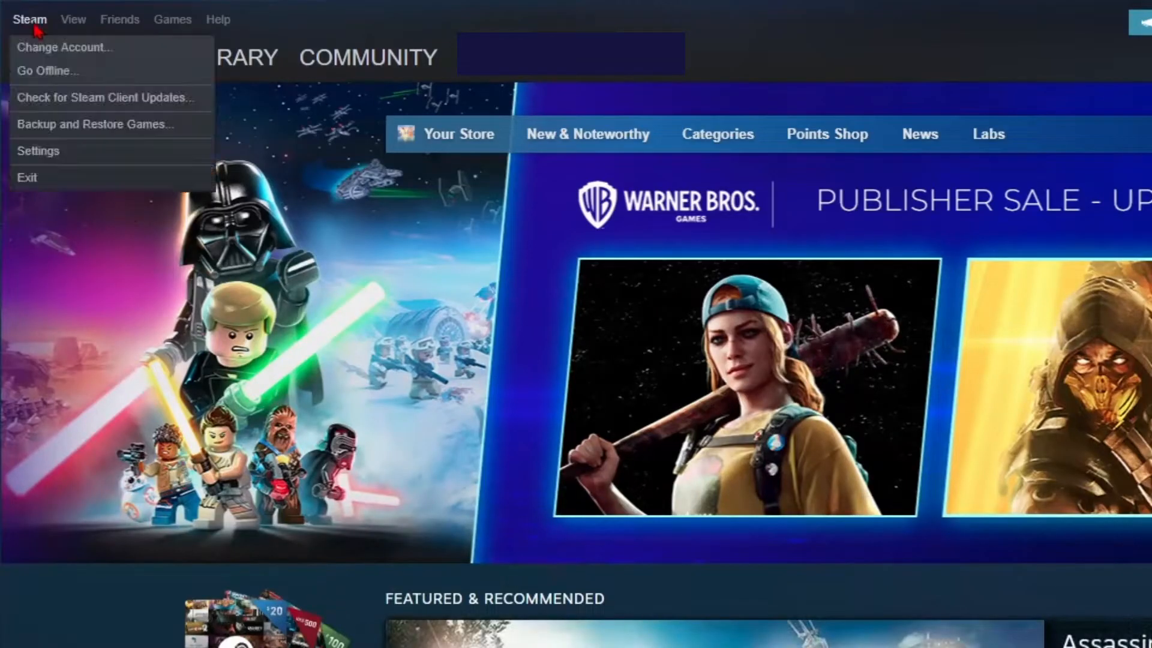
left_click(38, 150)
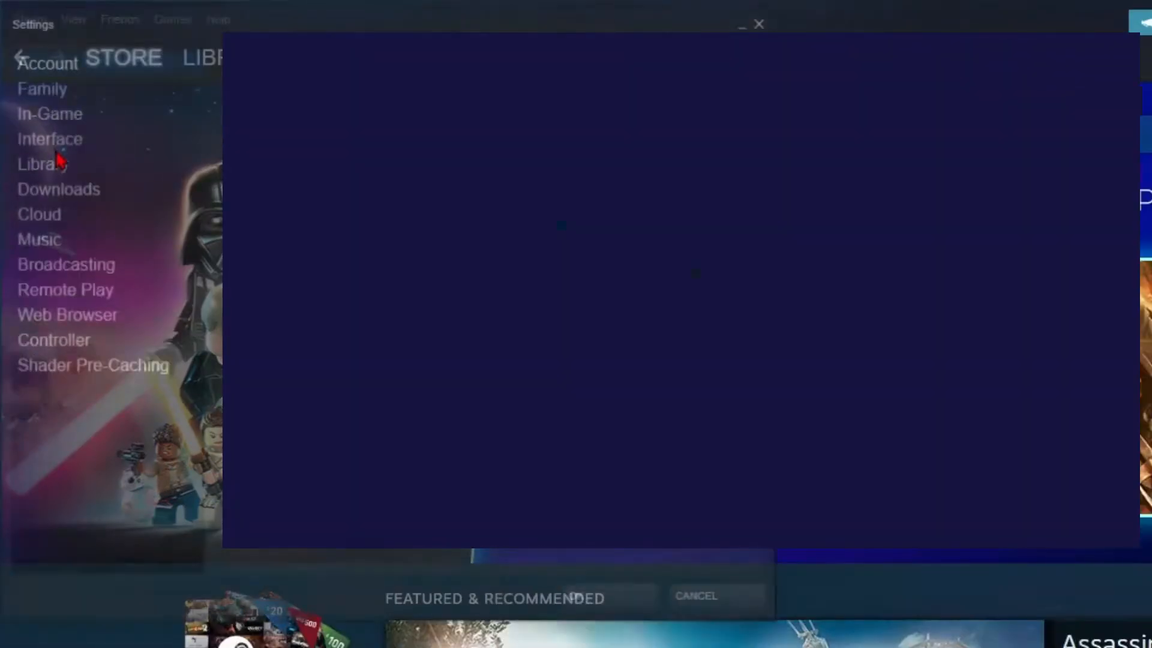
left_click(66, 289)
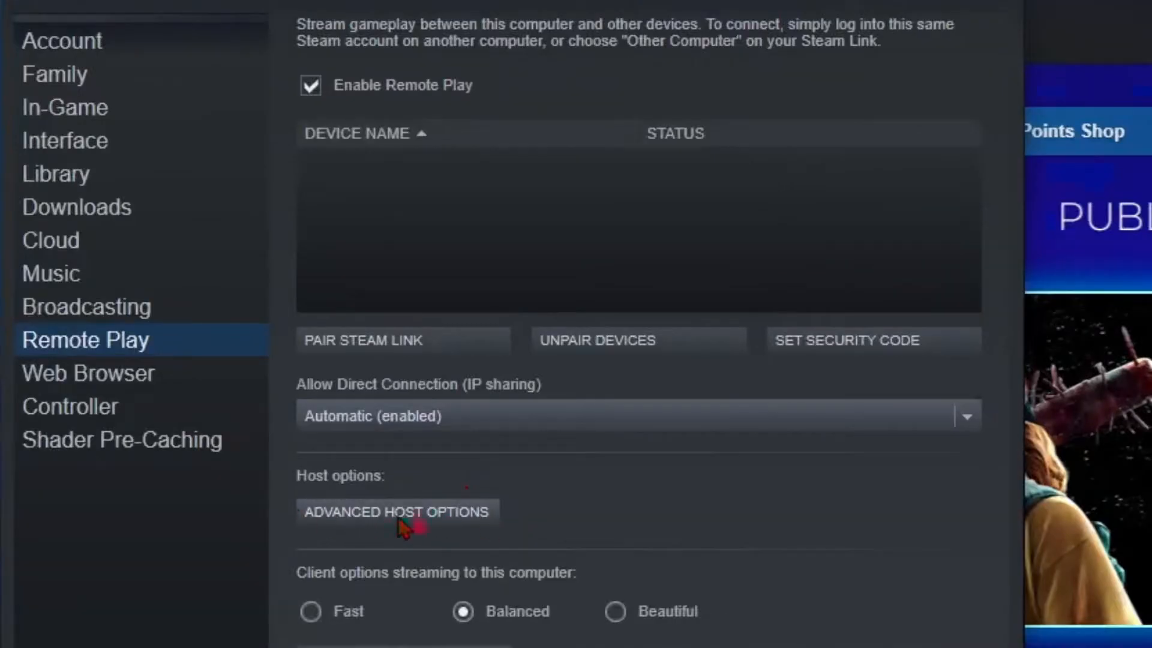
left_click(396, 512)
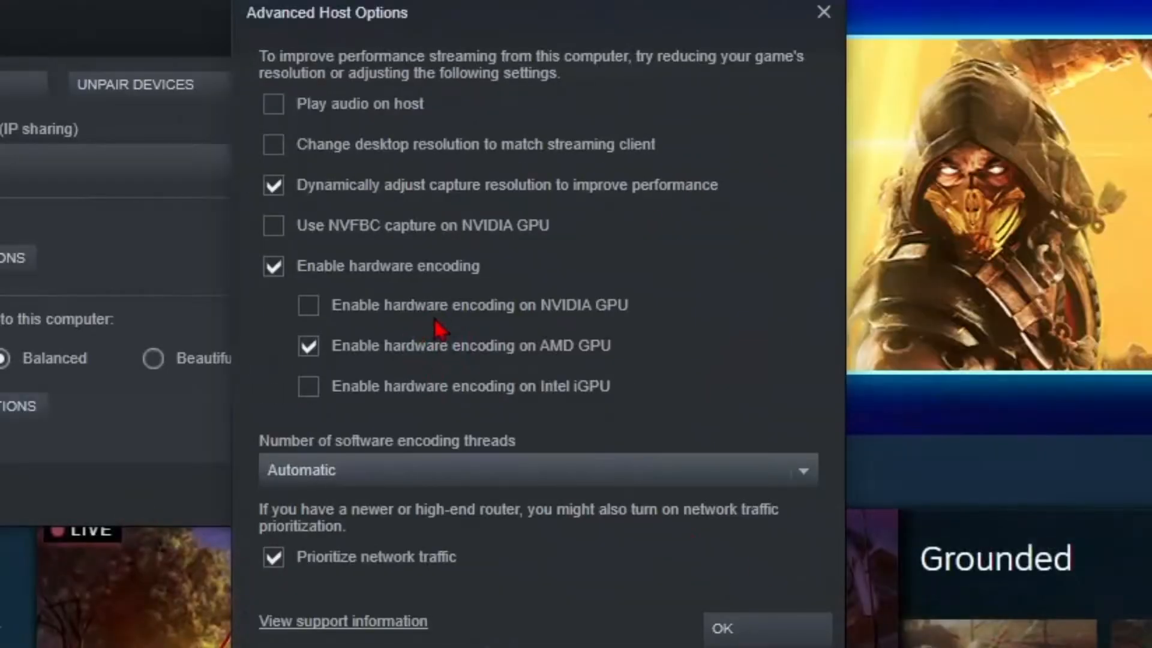
mouse_move(357, 281)
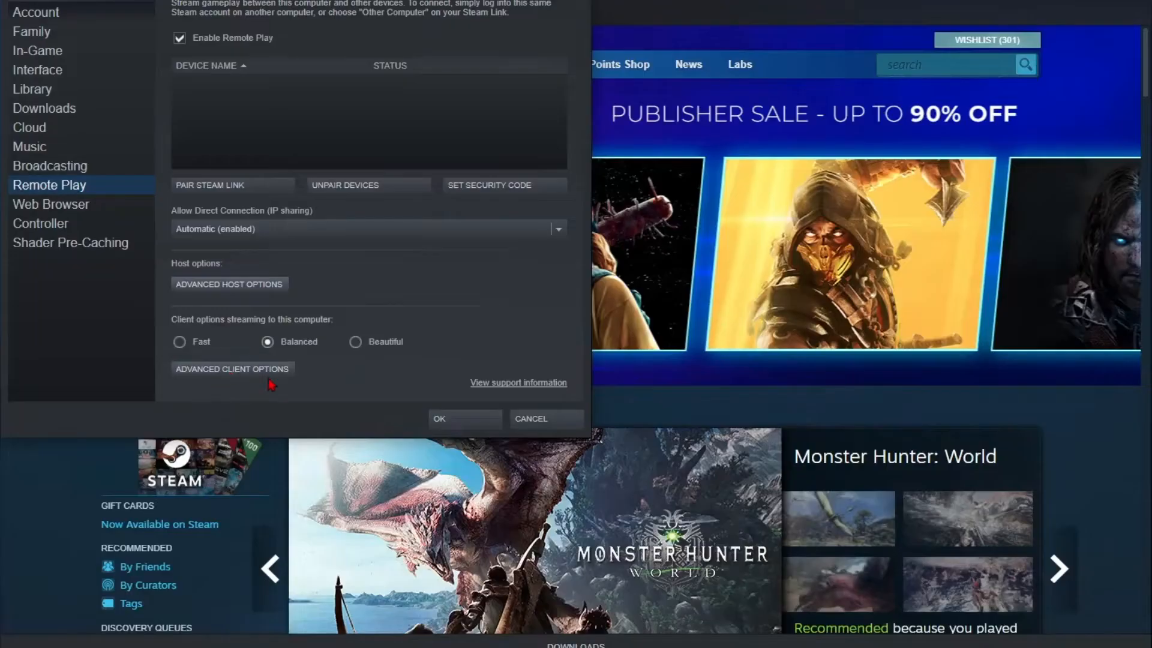
Step: Bring up Advanced Client Options showing 720p resolution limit and hardware decoding enabled
left_click(232, 369)
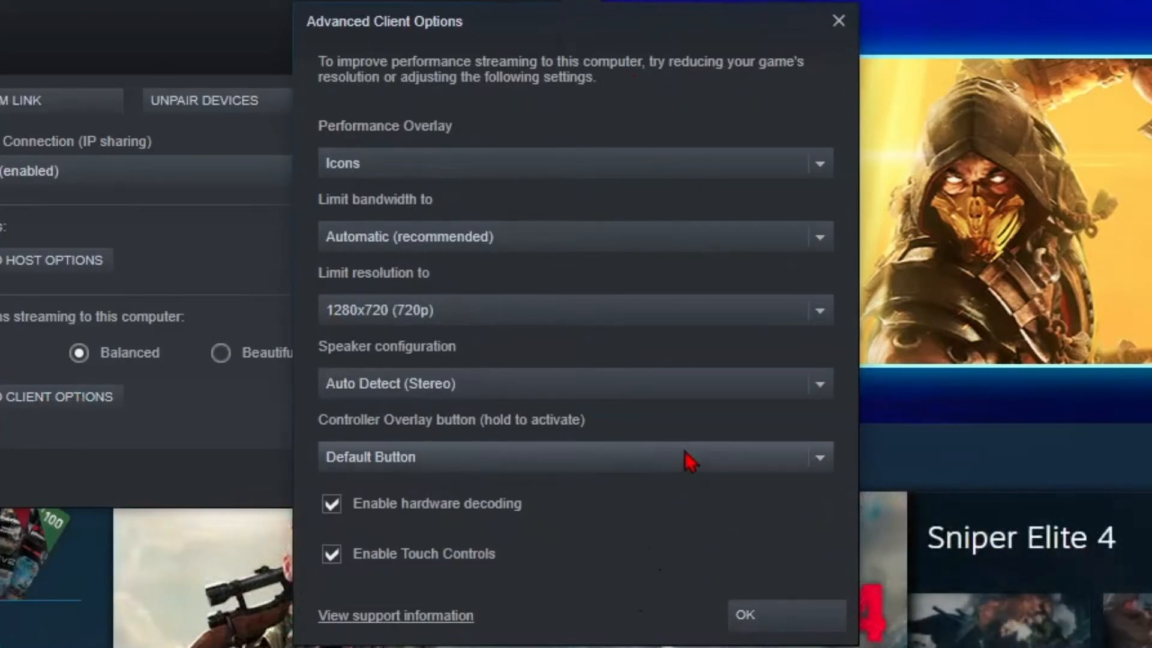
mouse_move(514, 413)
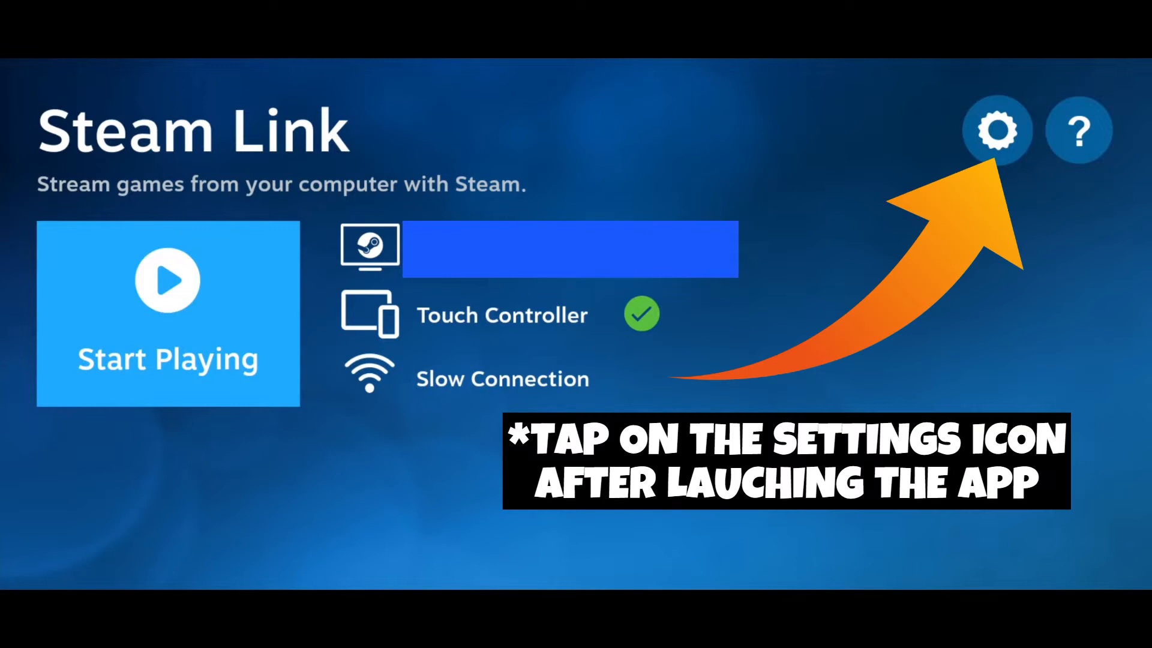
Step: In Steam Link streaming settings, set Framerate Limit to Automatic and show the remaining settings
left_click(995, 130)
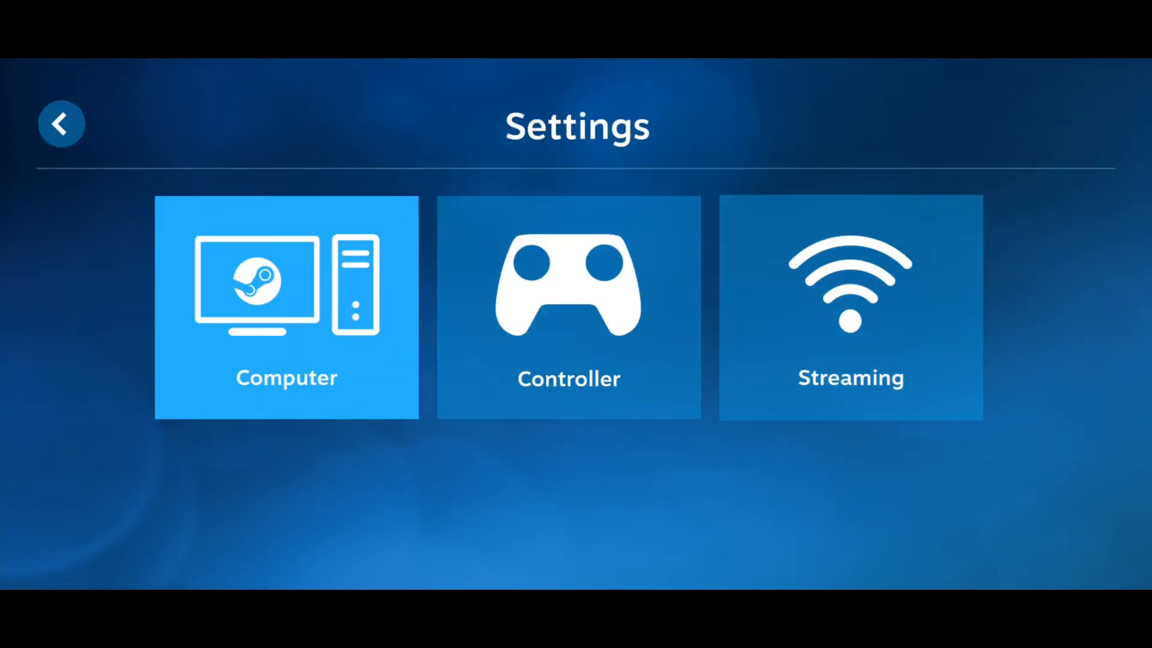
left_click(851, 307)
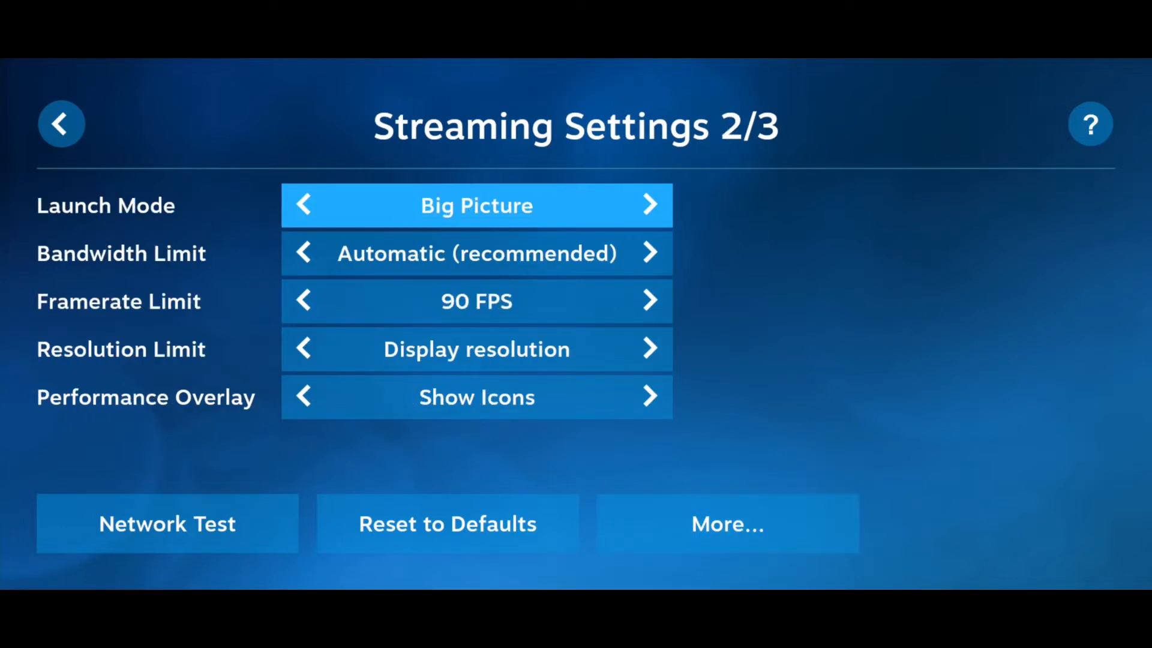
left_click(304, 301)
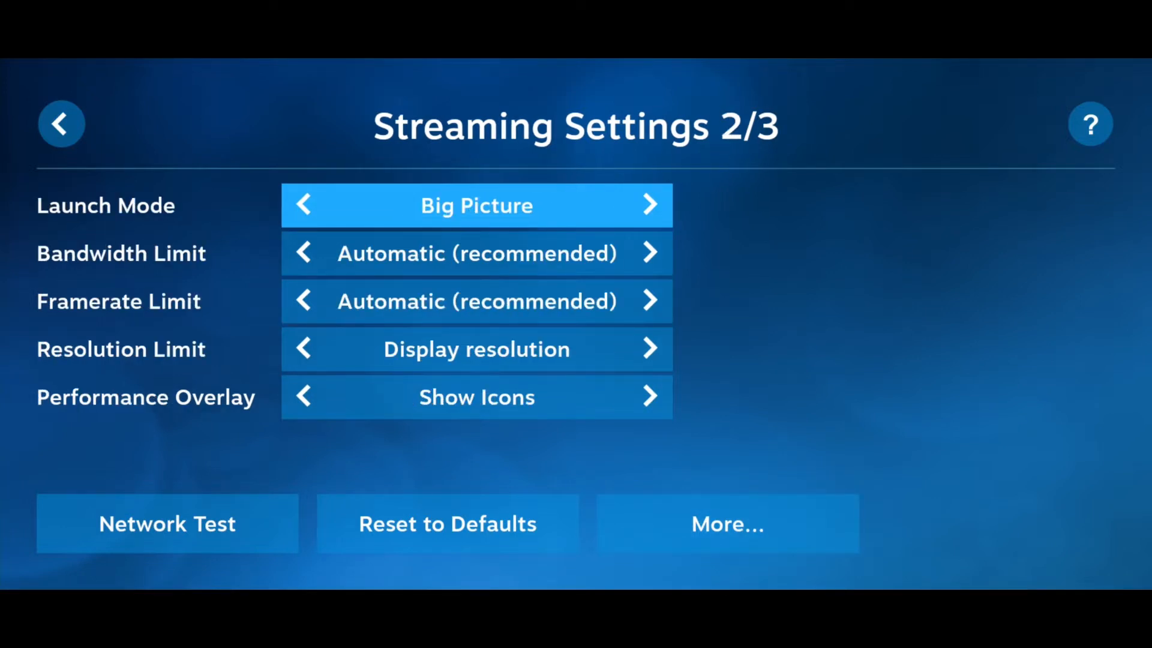
left_click(727, 523)
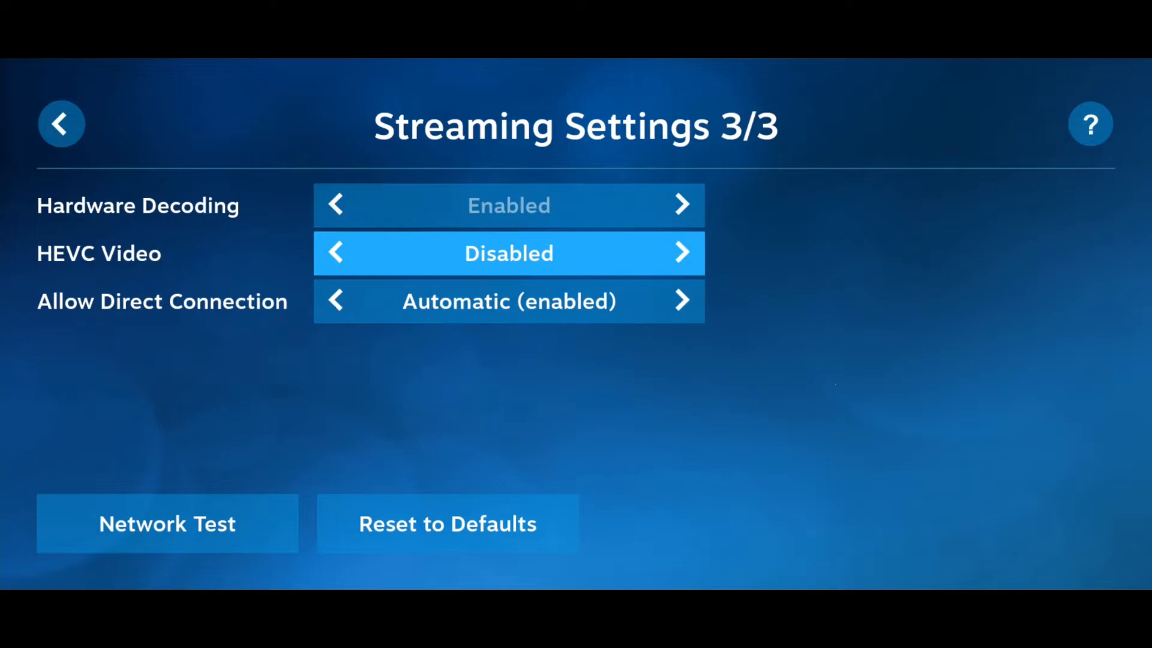
Step: Enable HEVC Video and return to the Steam Link home screen
left_click(683, 252)
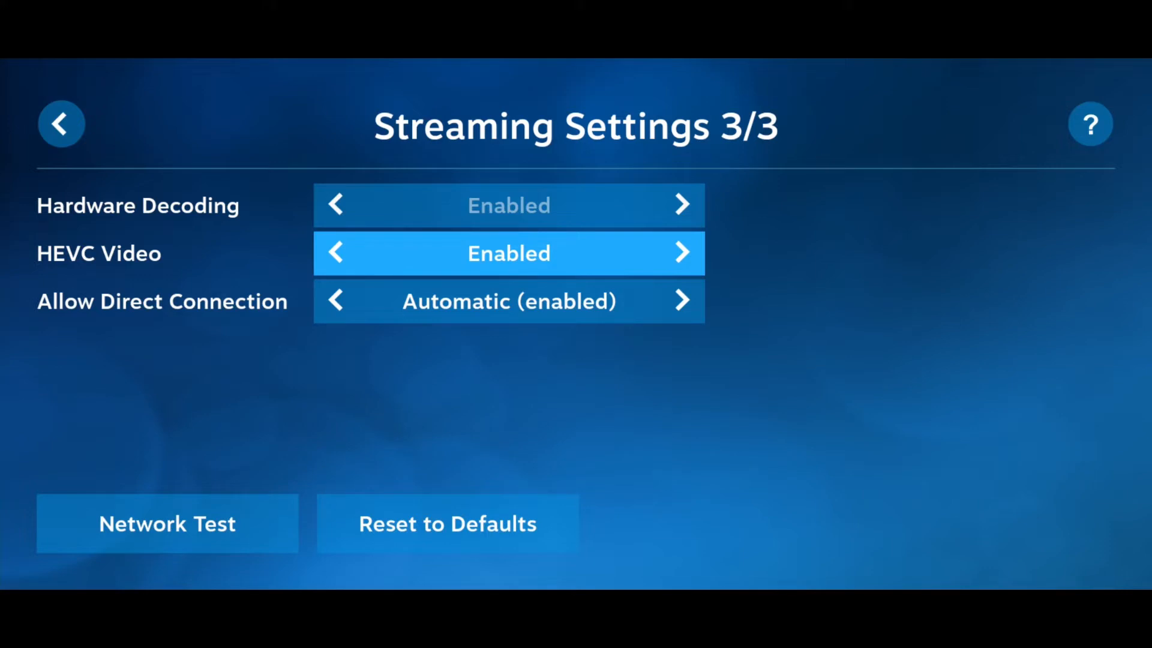
left_click(59, 124)
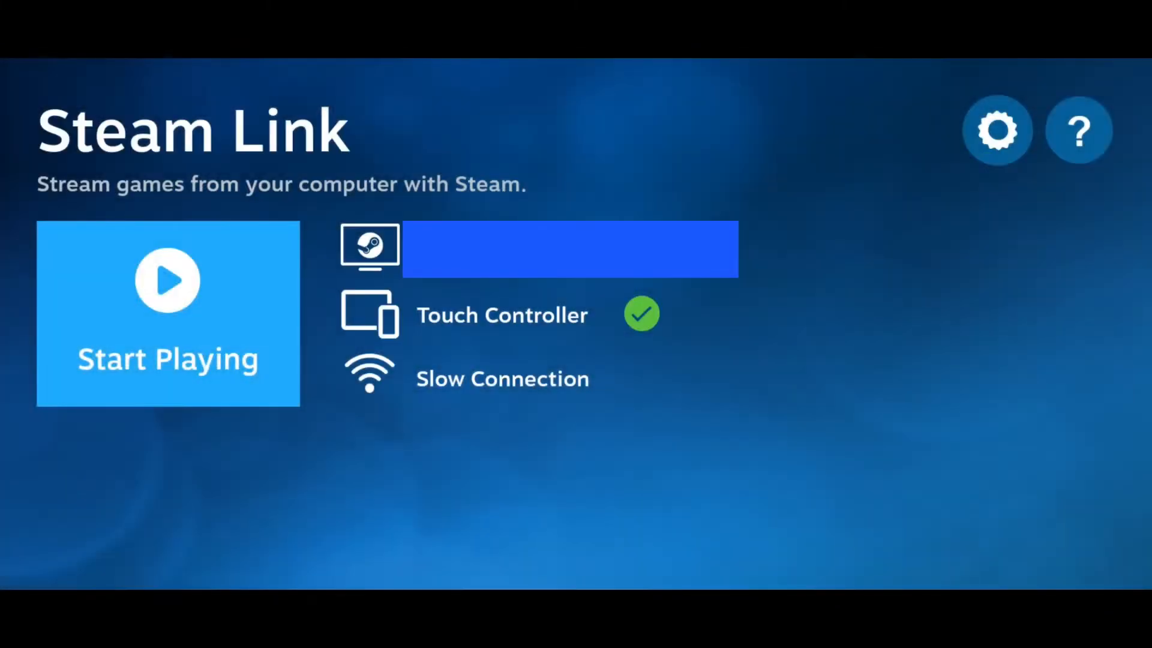
Step: Start streaming Shredder's Revenge from the computer and dismiss the streaming options panel
left_click(167, 314)
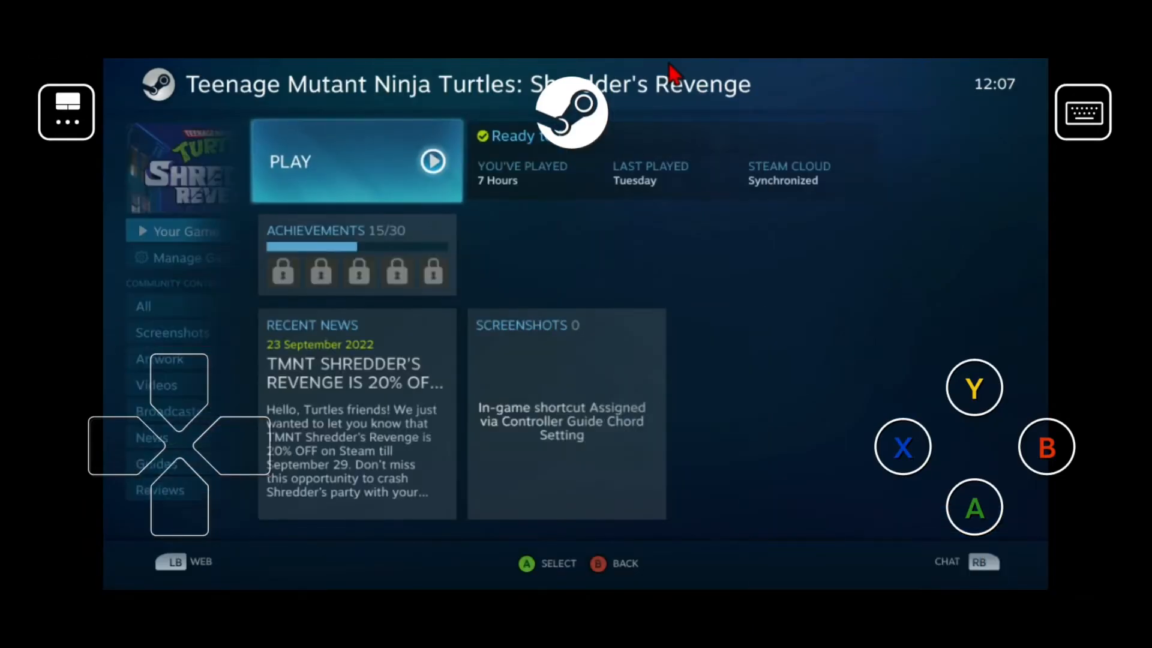
left_click(355, 161)
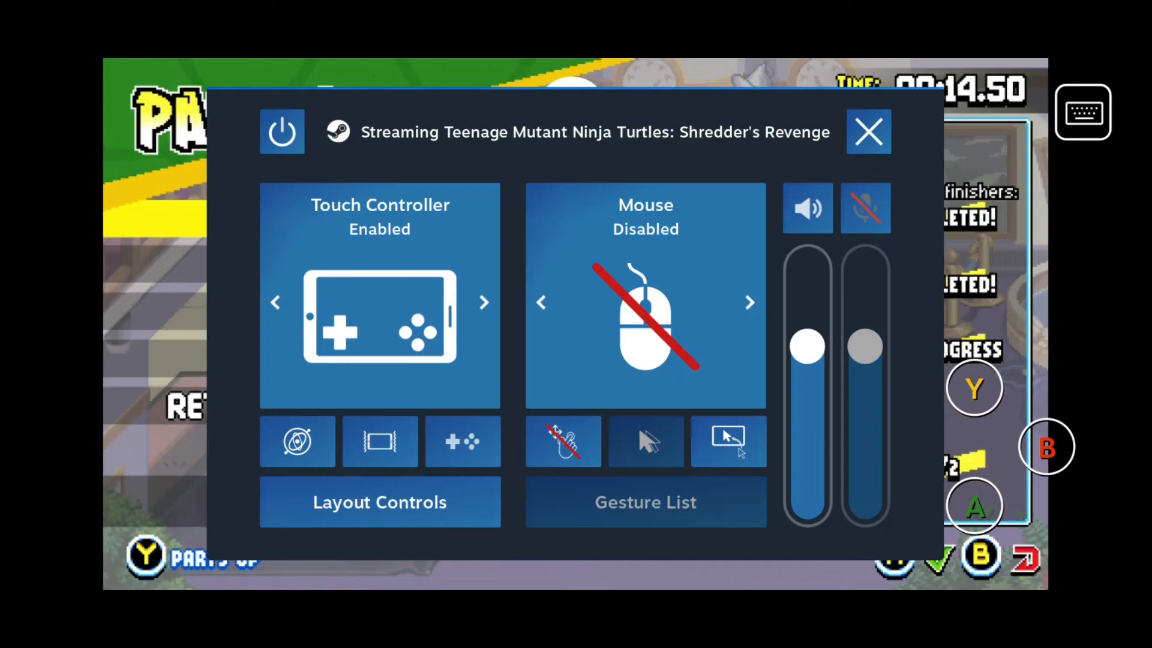
left_click(379, 501)
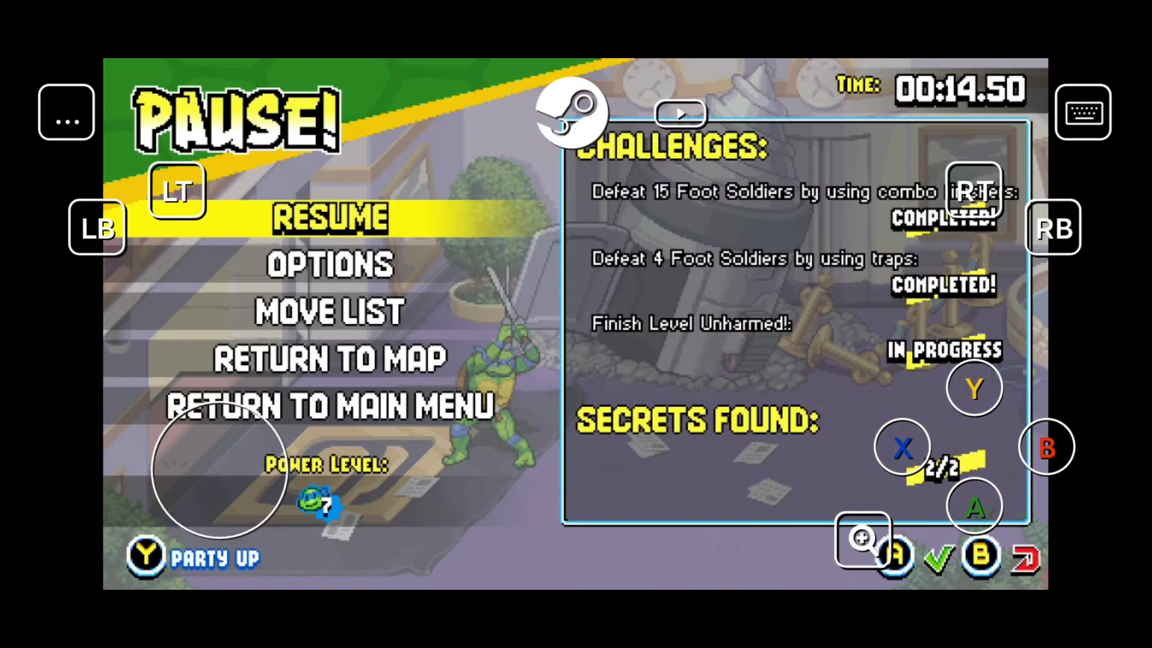
Step: Resume the game and fight the foot soldiers as Leonardo with touch attacks and a jump, chaining a 19-hit combo
left_click(329, 217)
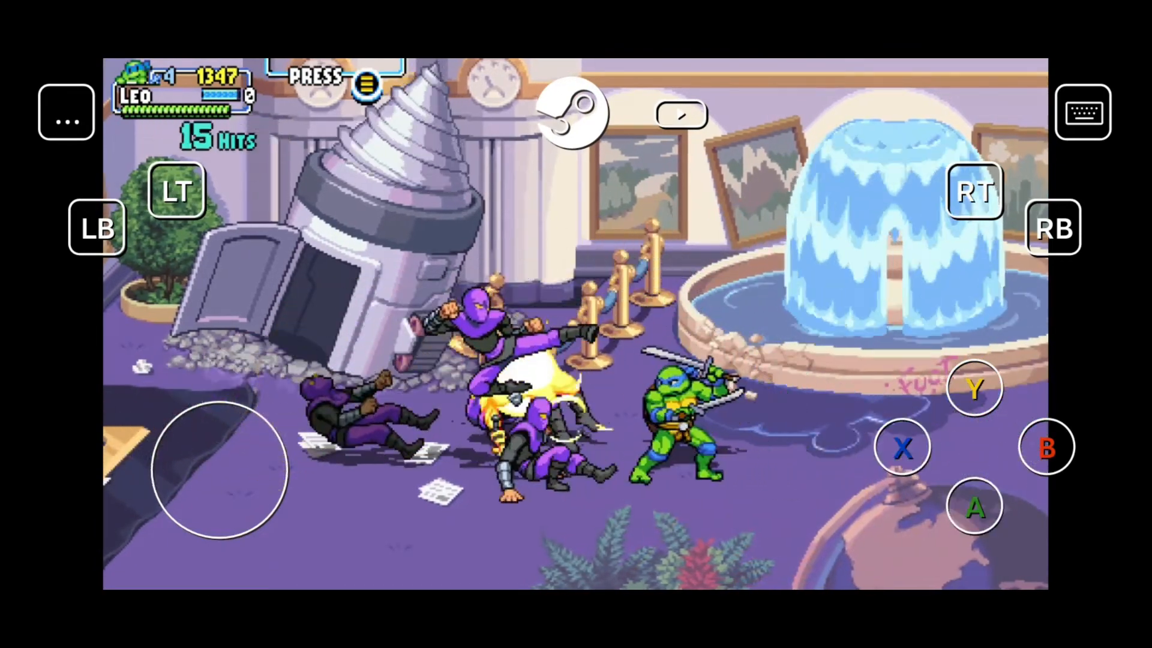
left_click(902, 446)
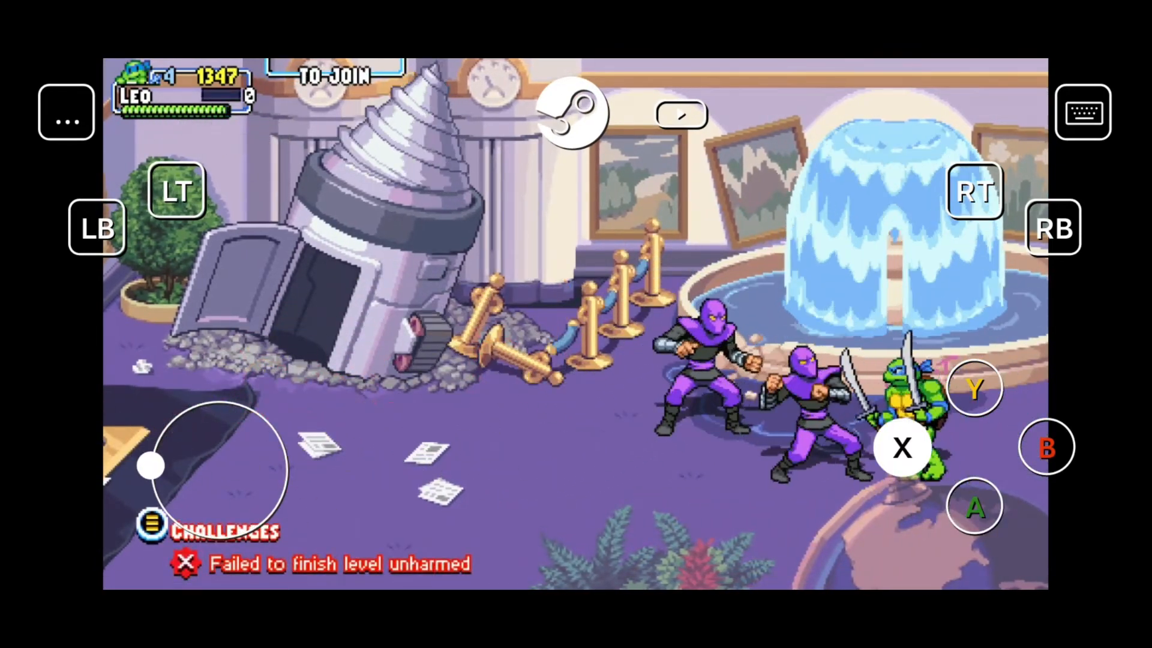
left_click(902, 449)
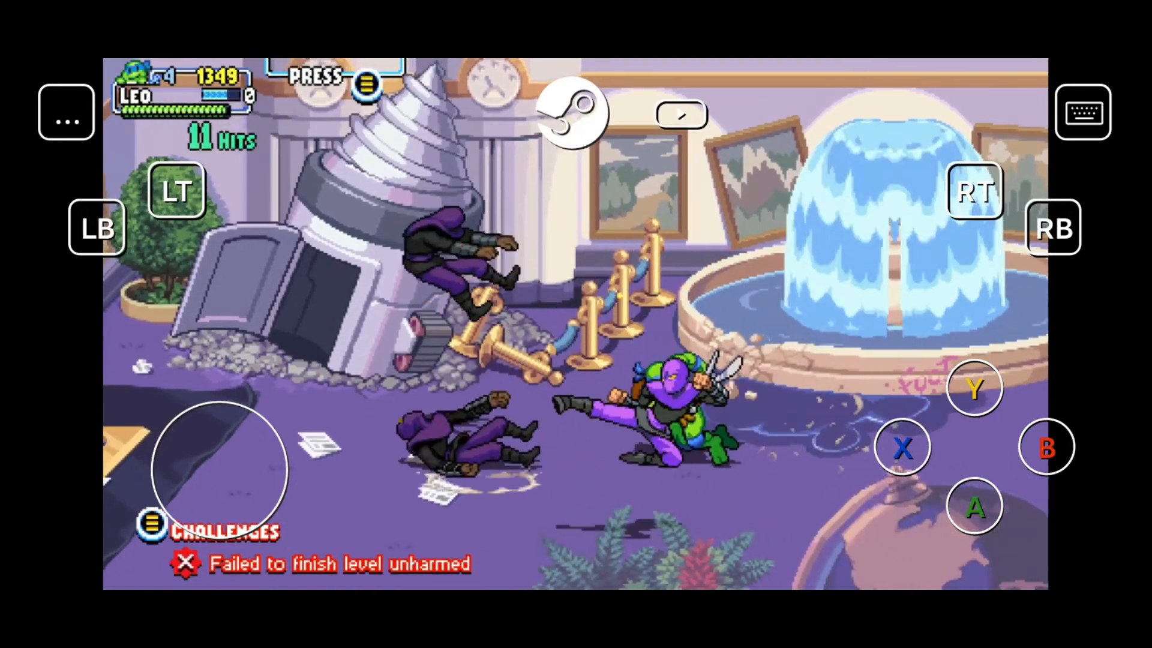
left_click(974, 506)
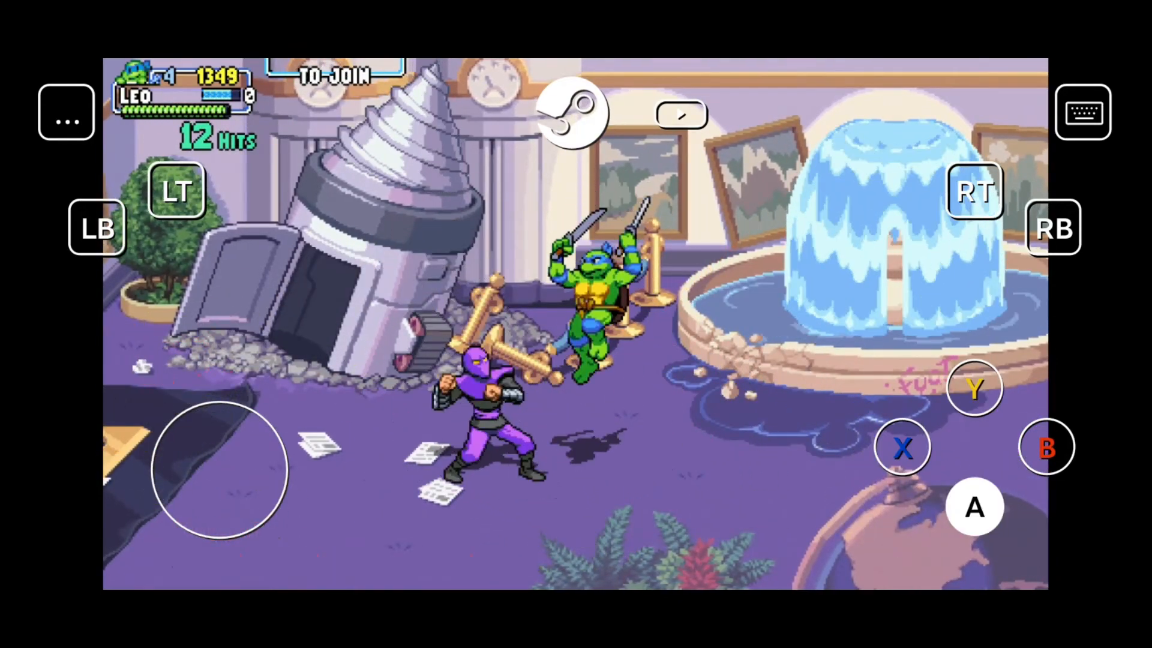
left_click(902, 446)
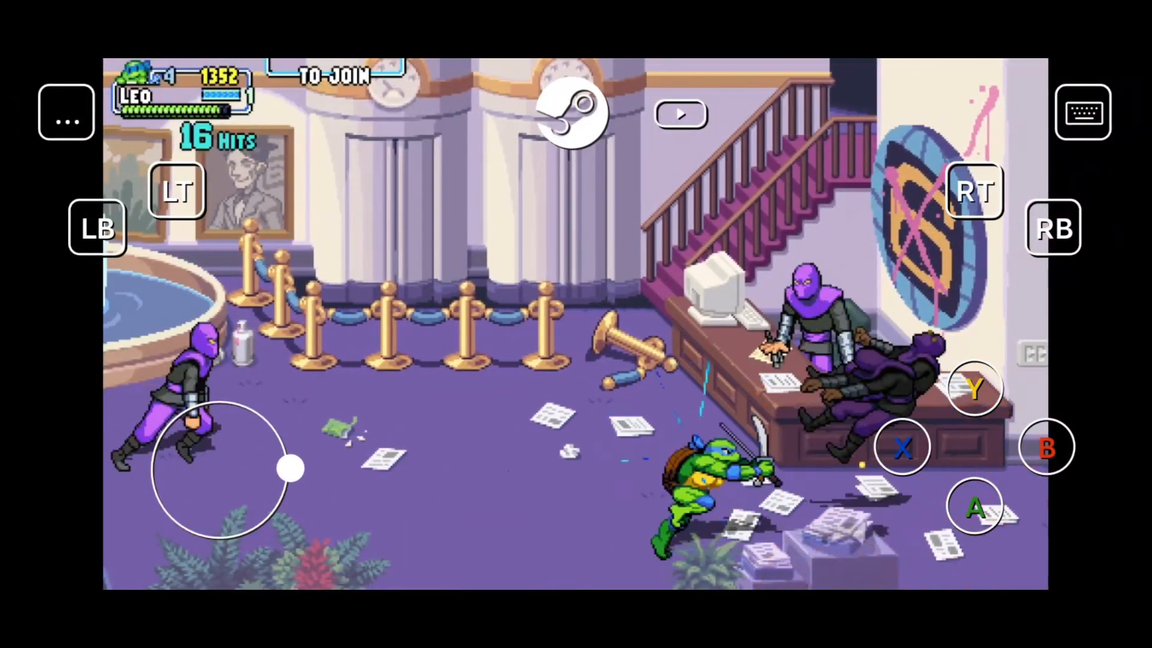
left_click(902, 446)
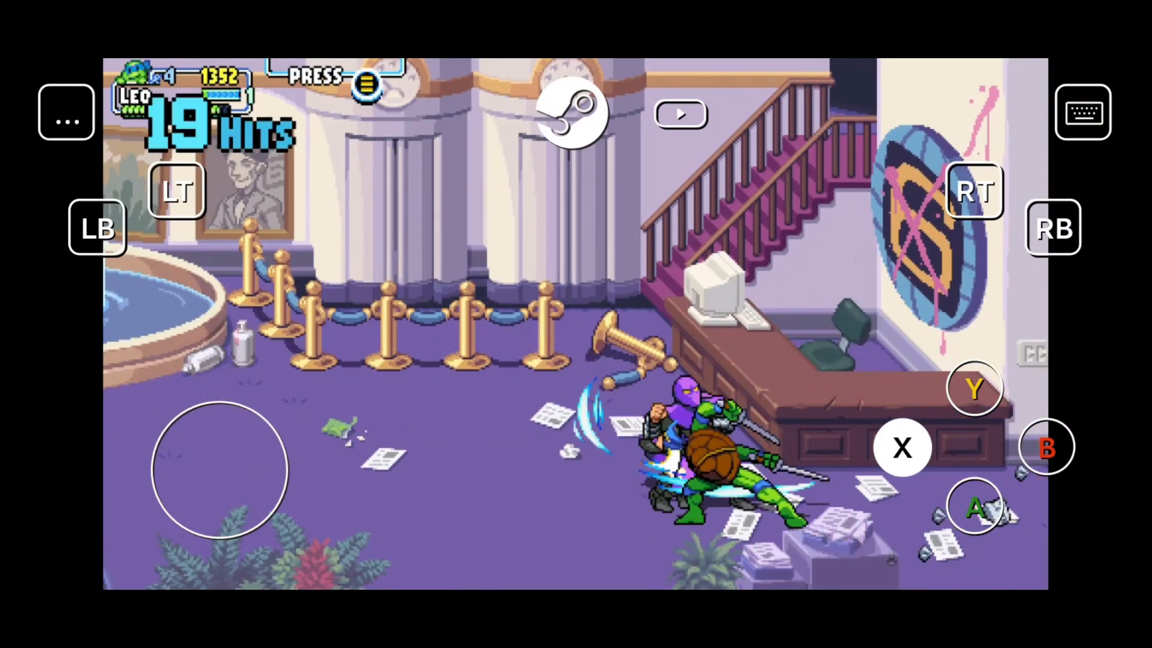